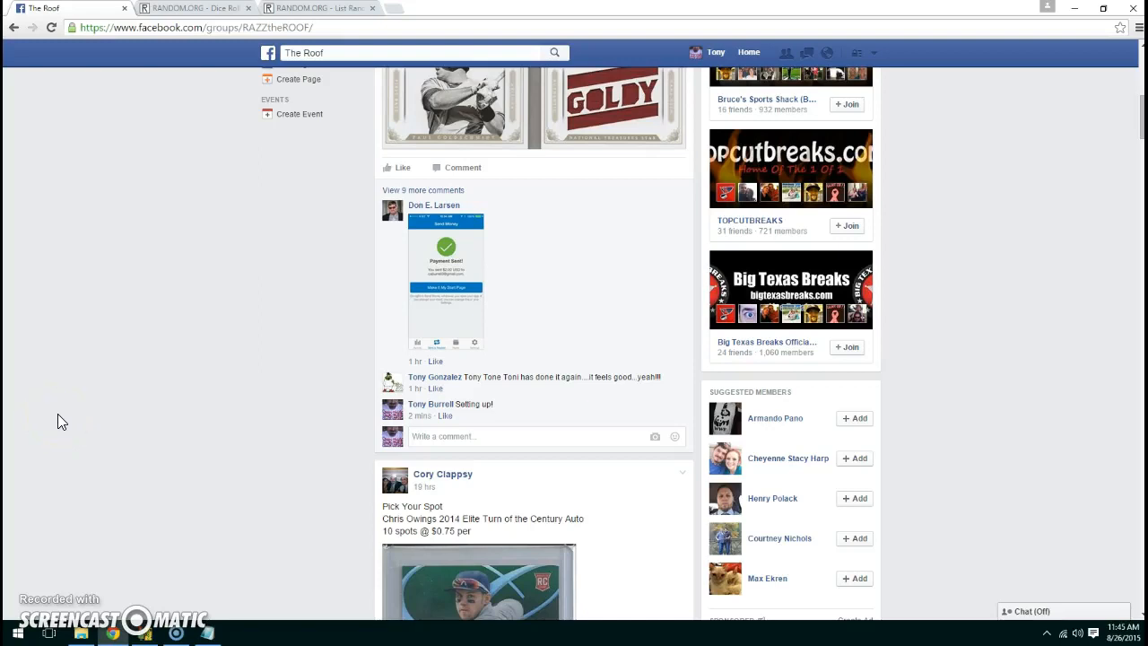
mouse_move(650, 450)
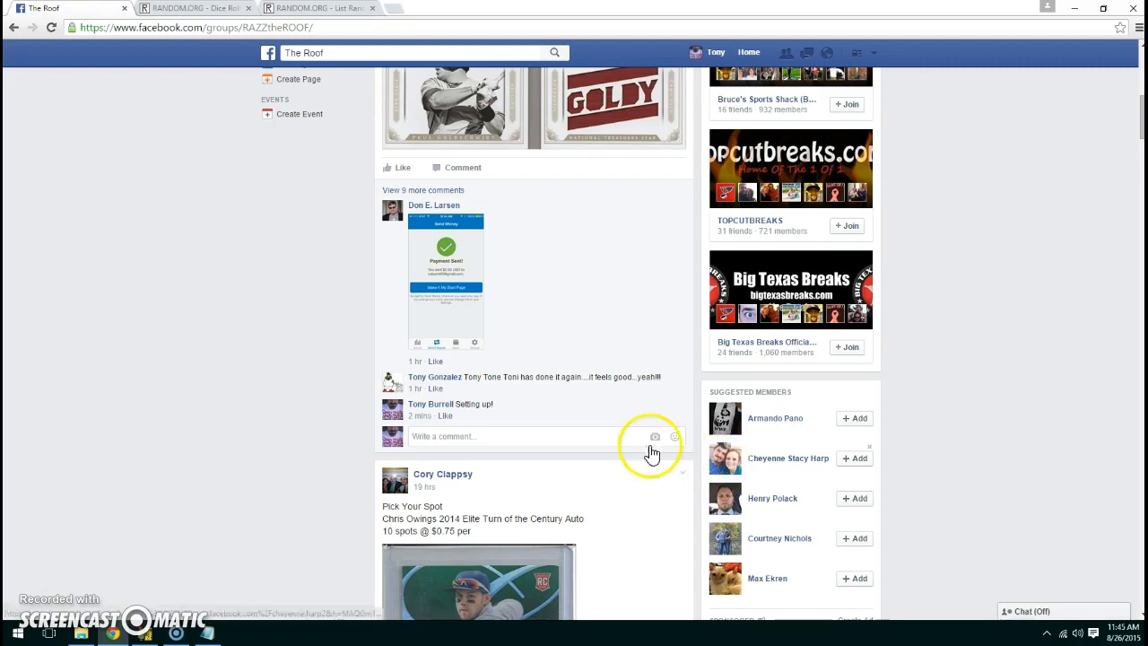
Post a comment reading 'Live' under the card-break group post
left_click(520, 438)
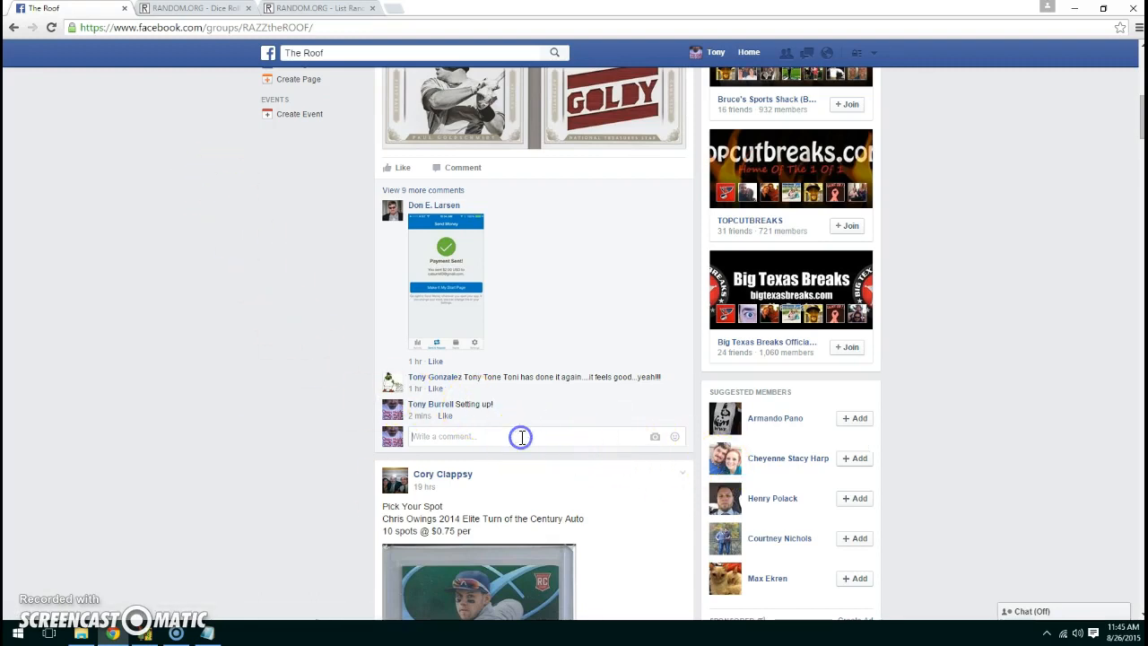
type("Live")
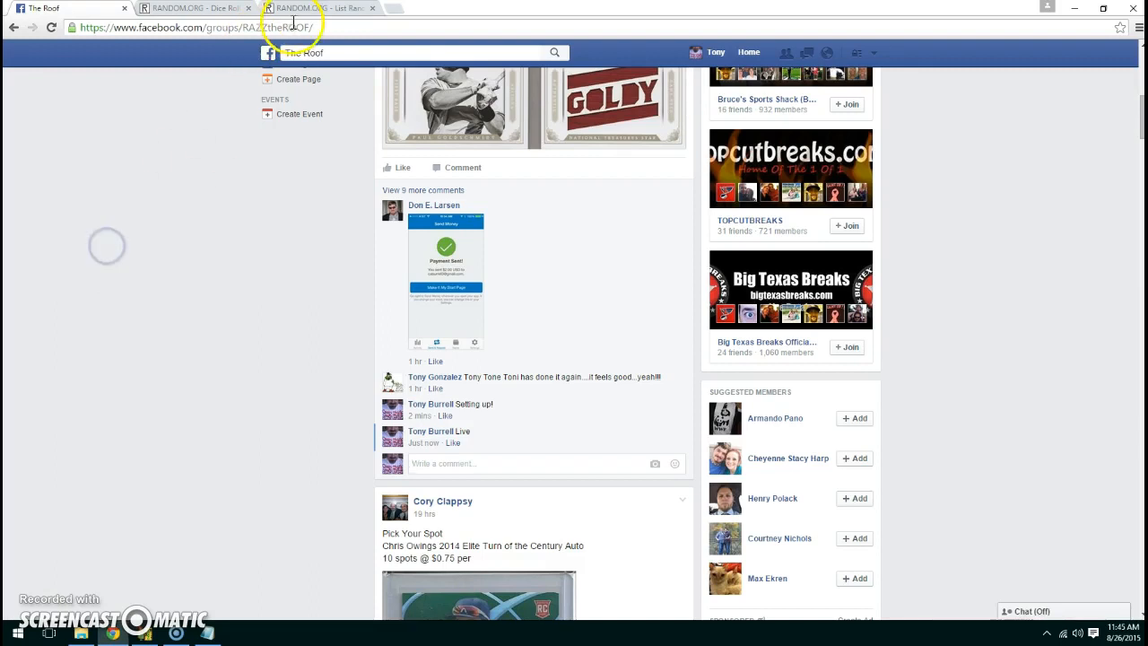
Check the taskbar clock and roll two dice on the Dice Roller, getting four and three
left_click(309, 7)
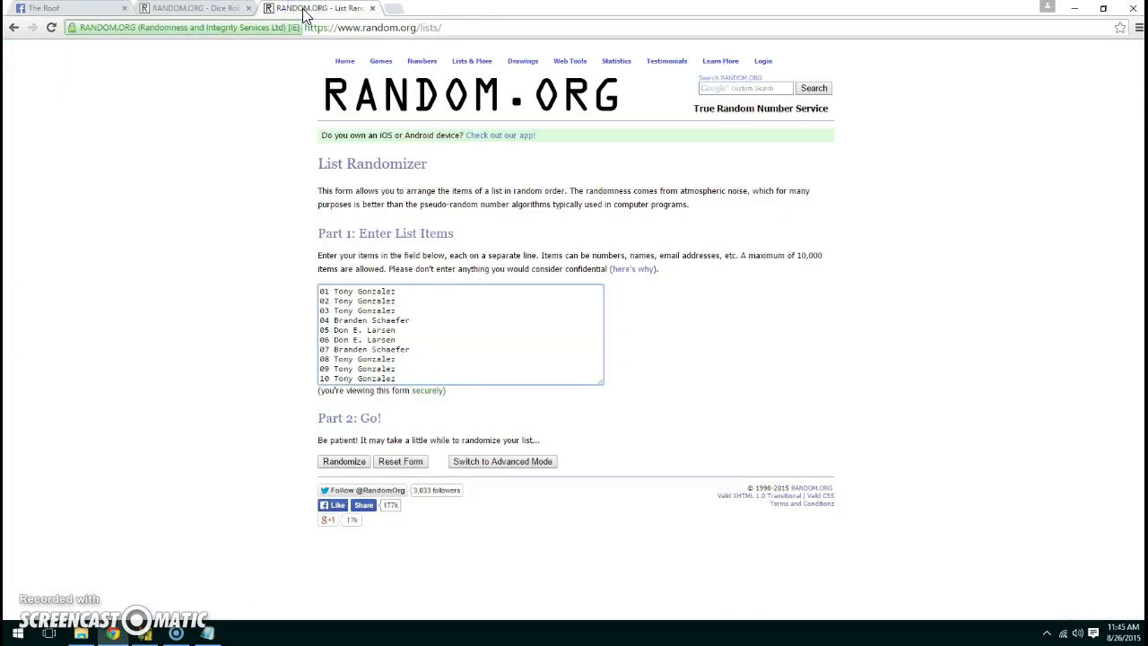
mouse_move(308, 11)
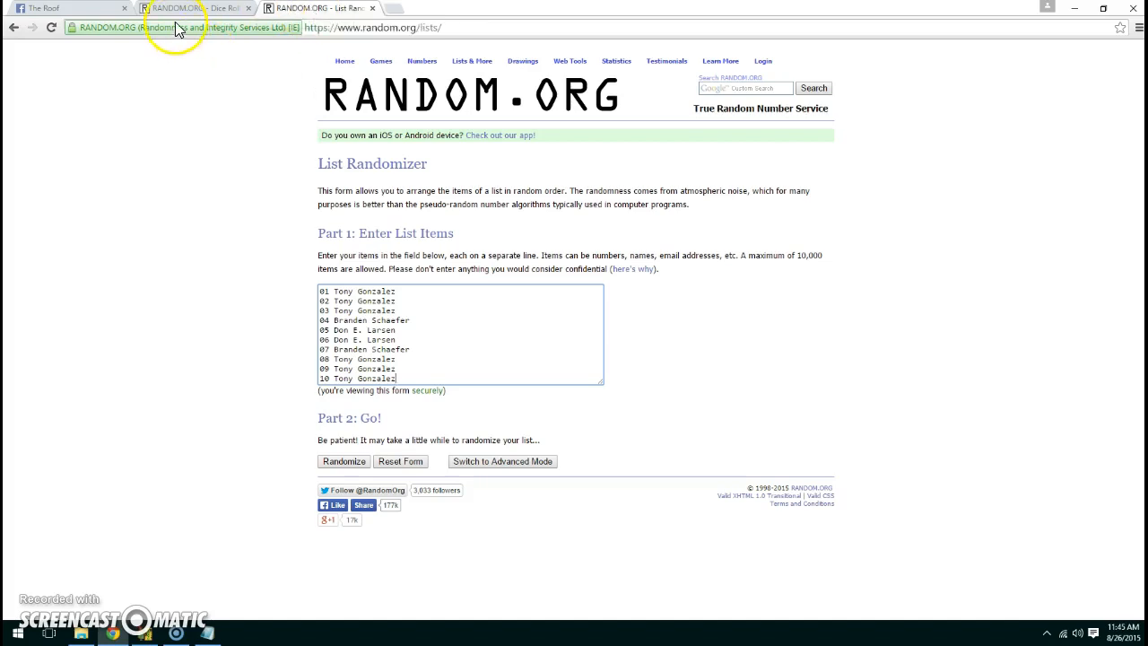
left_click(194, 7)
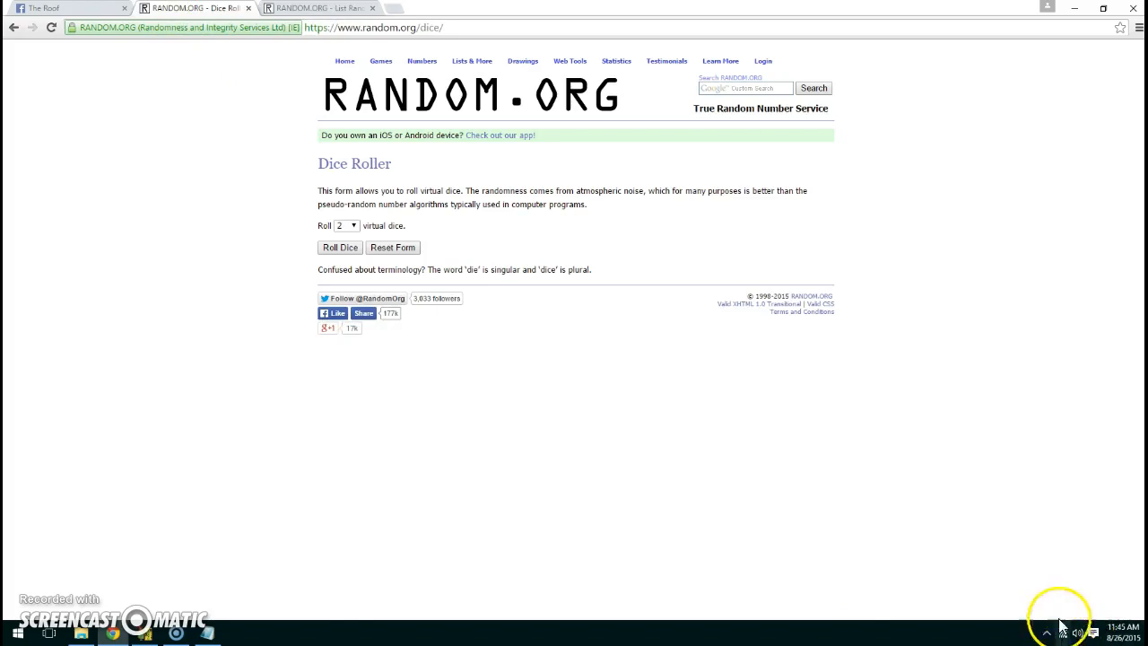
left_click(1120, 628)
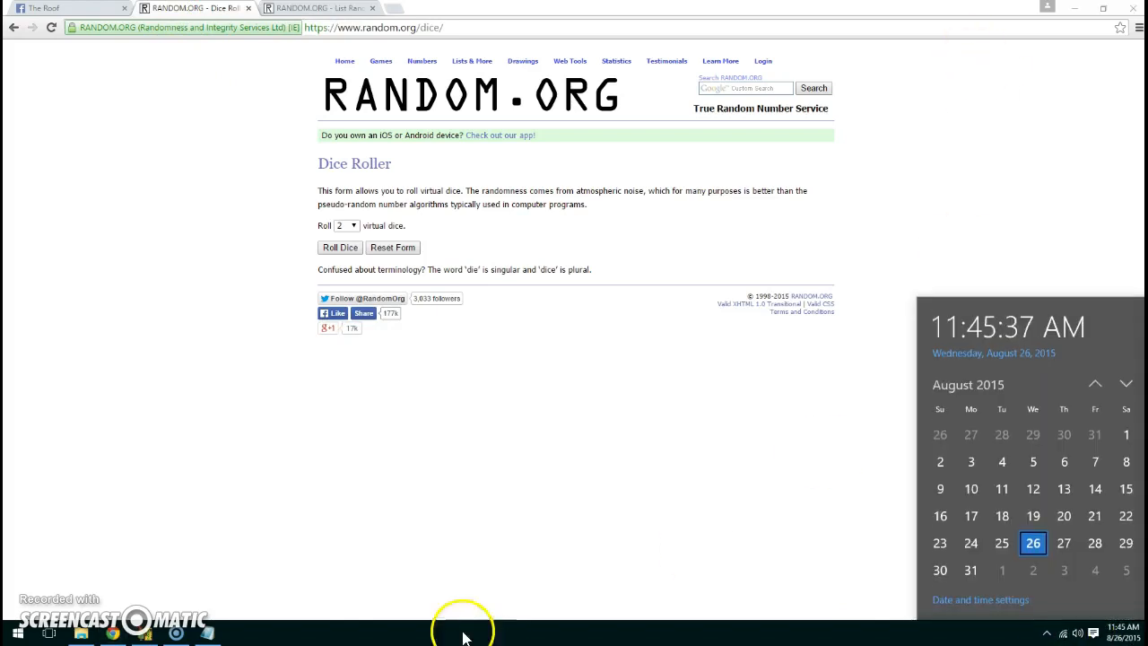
left_click(341, 248)
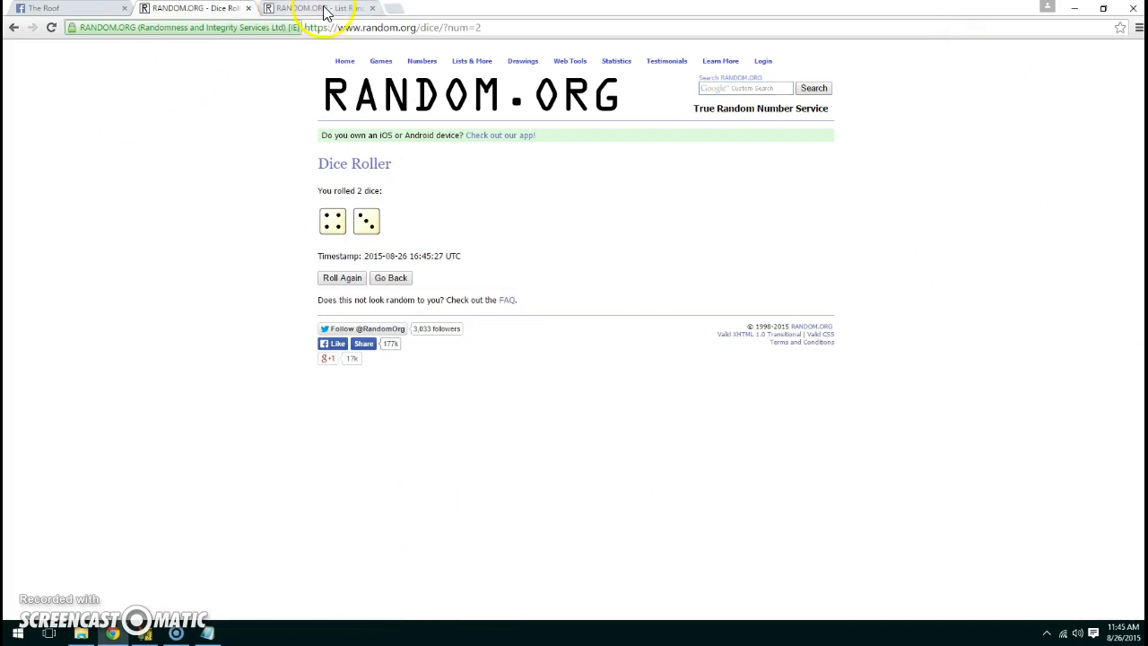
Randomize the ten-entry raffle list seven times in the List Randomizer
left_click(314, 7)
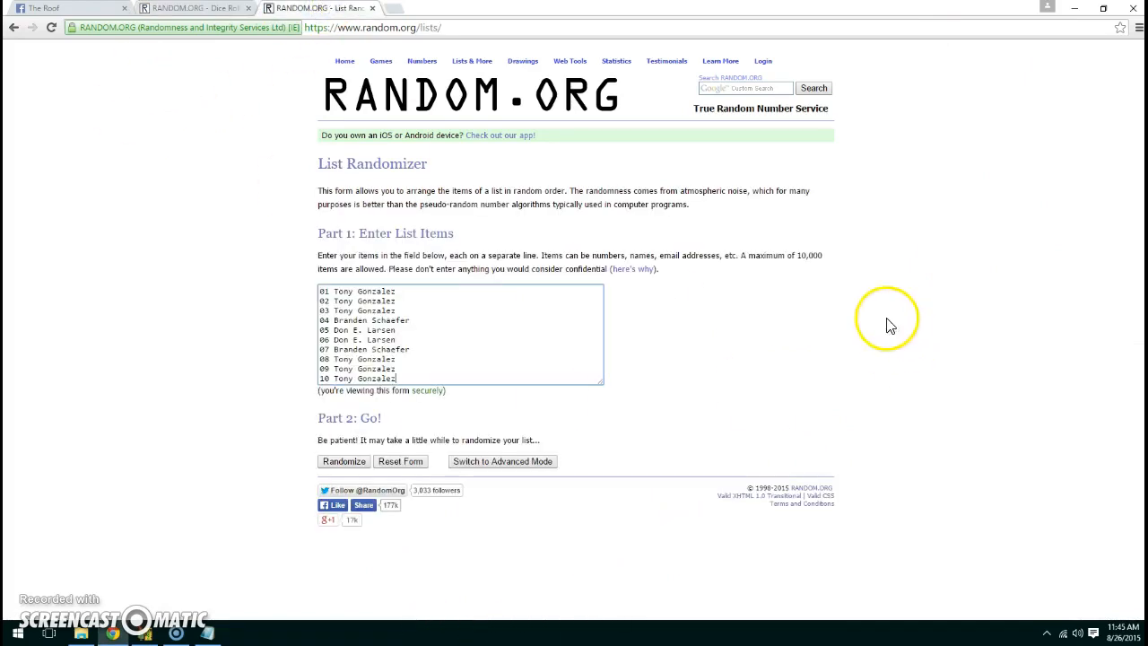
left_click(344, 461)
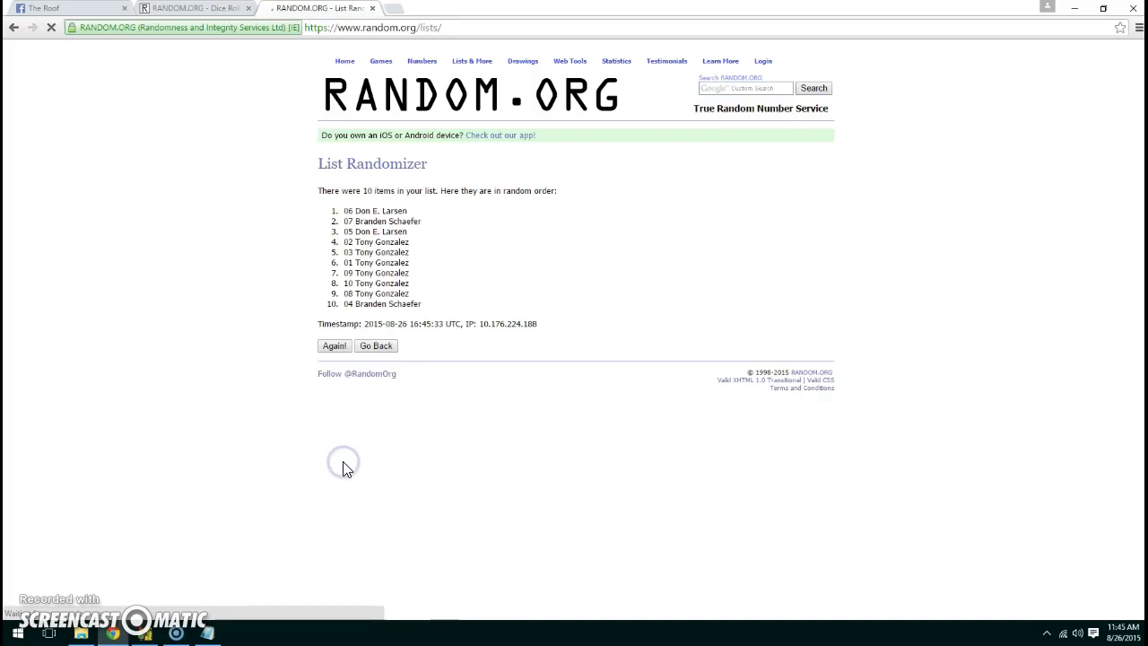
left_click(334, 345)
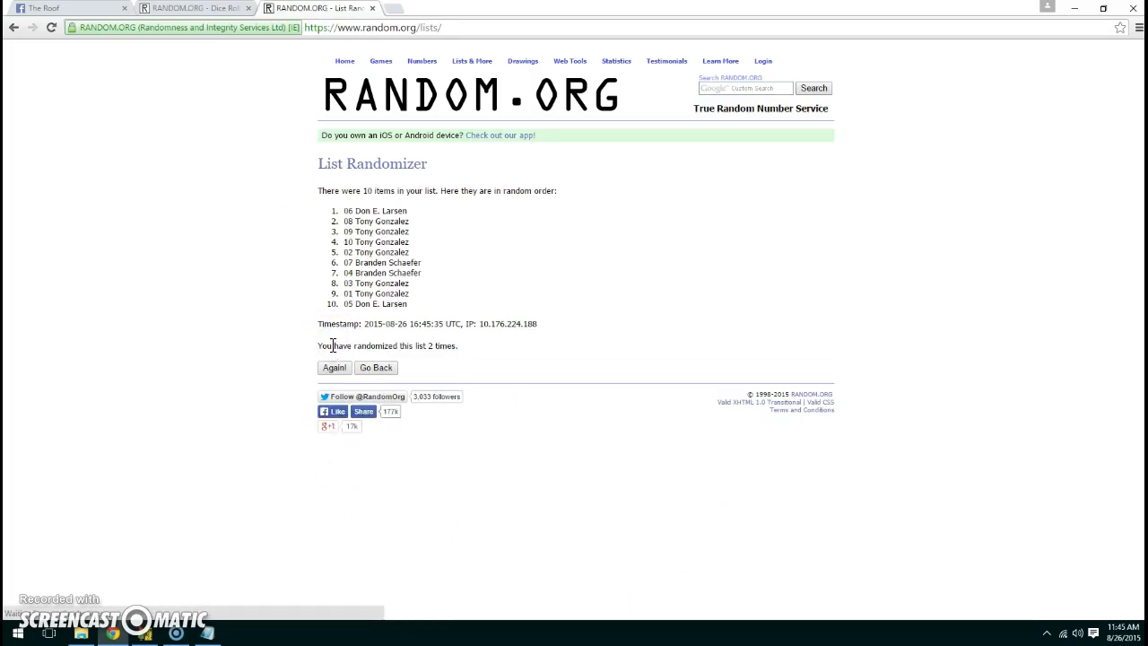
left_click(333, 368)
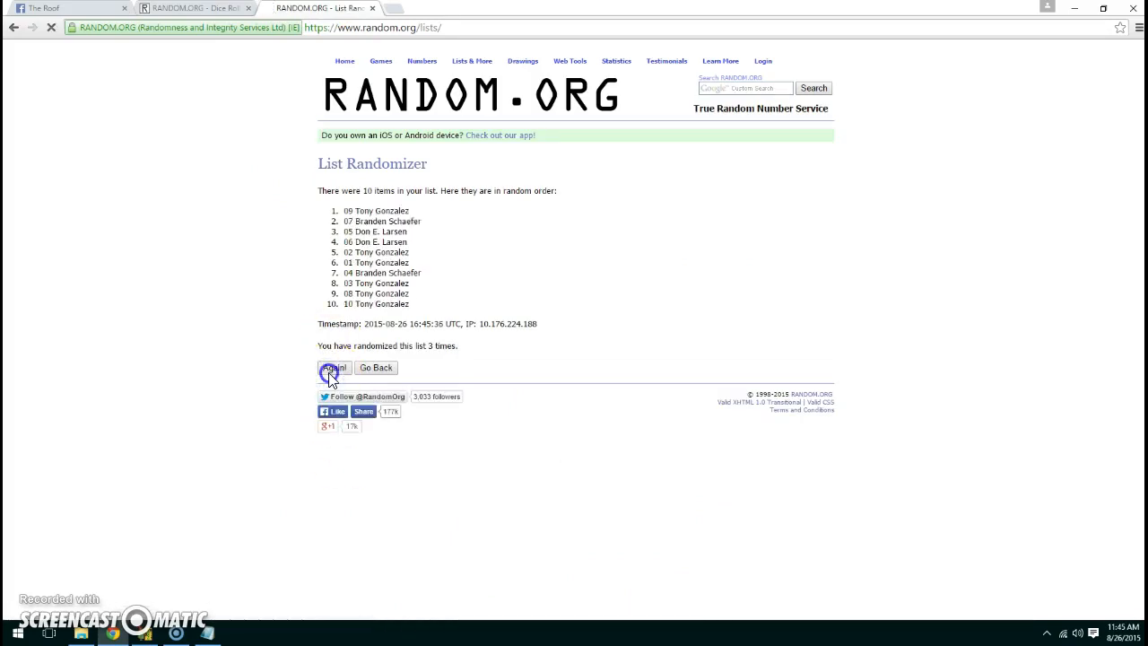
left_click(333, 368)
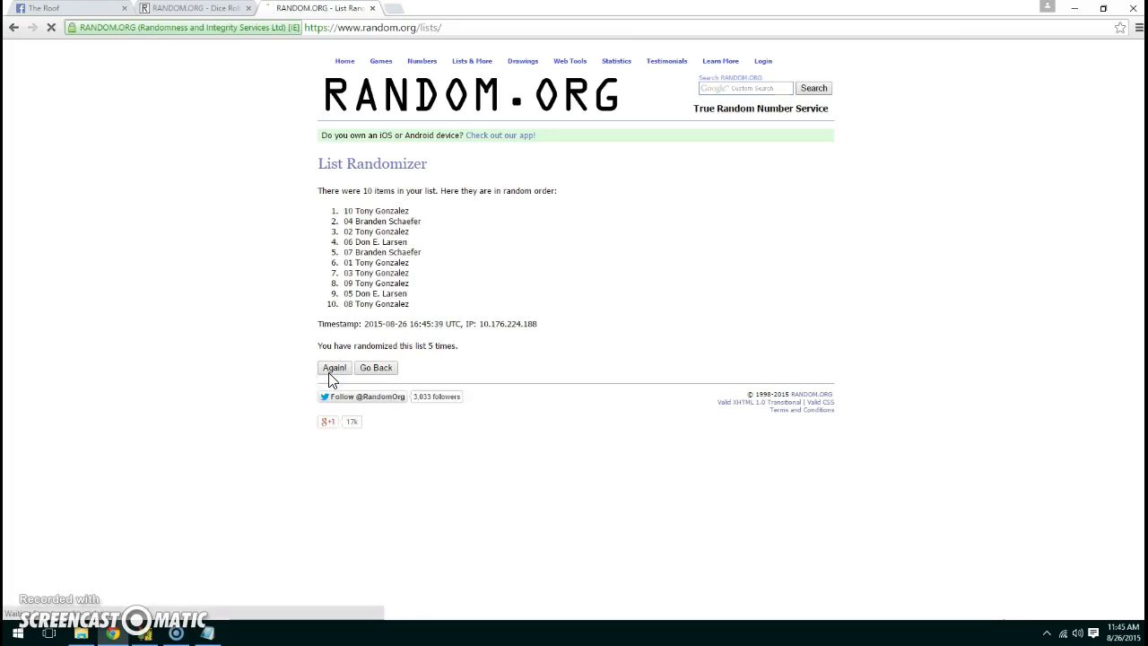
left_click(333, 368)
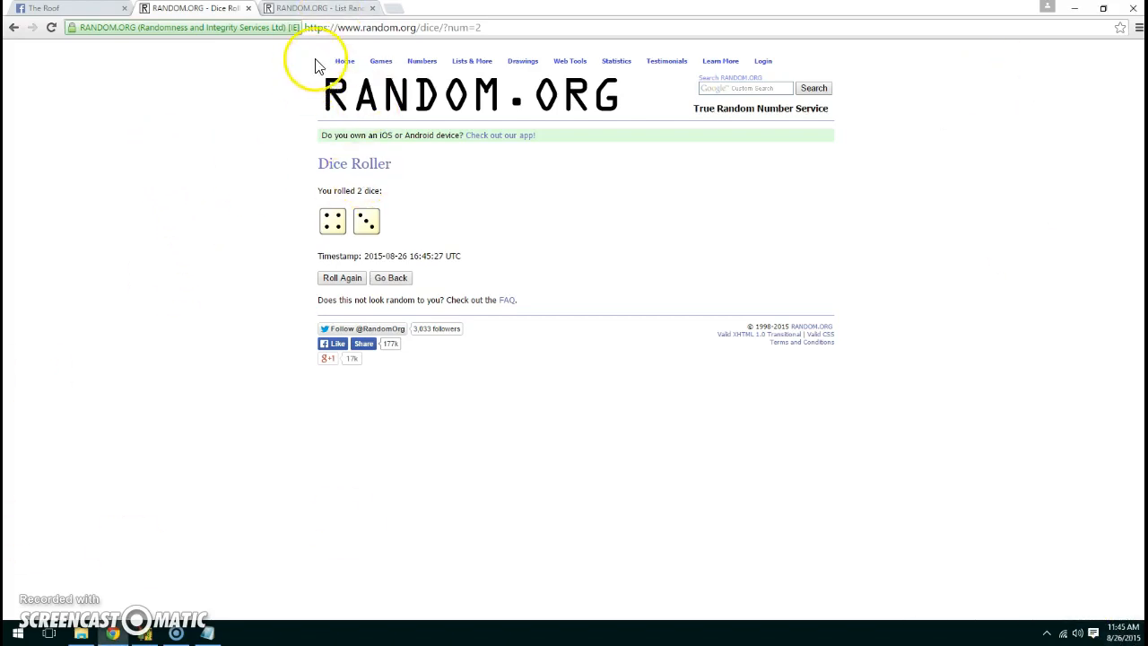
left_click(305, 8)
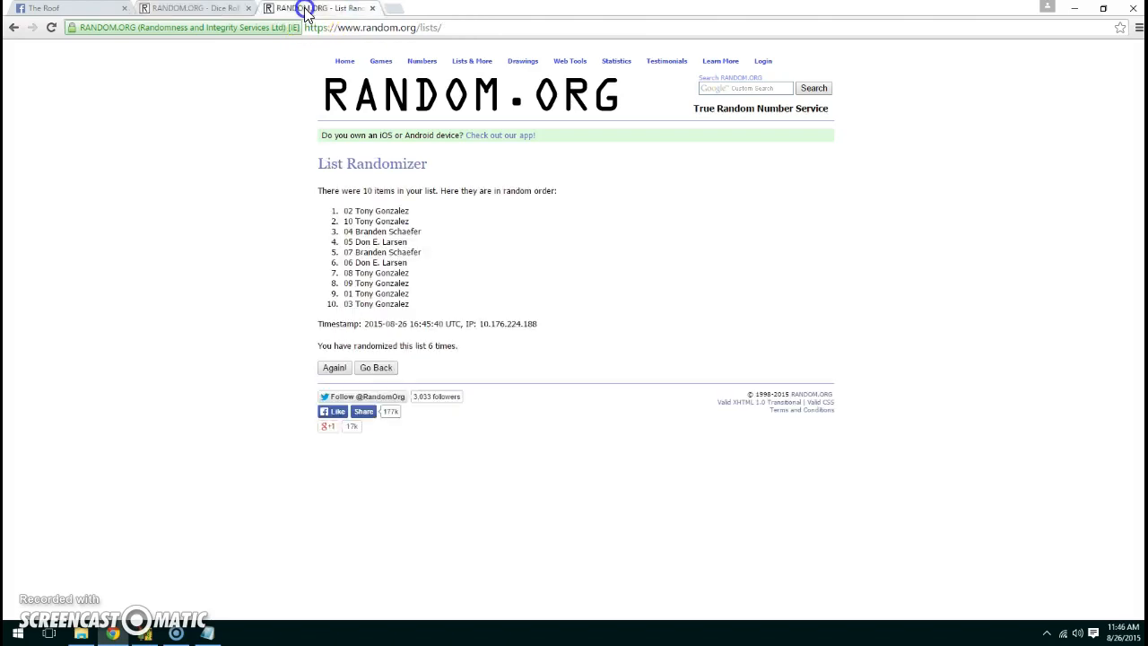
mouse_move(334, 371)
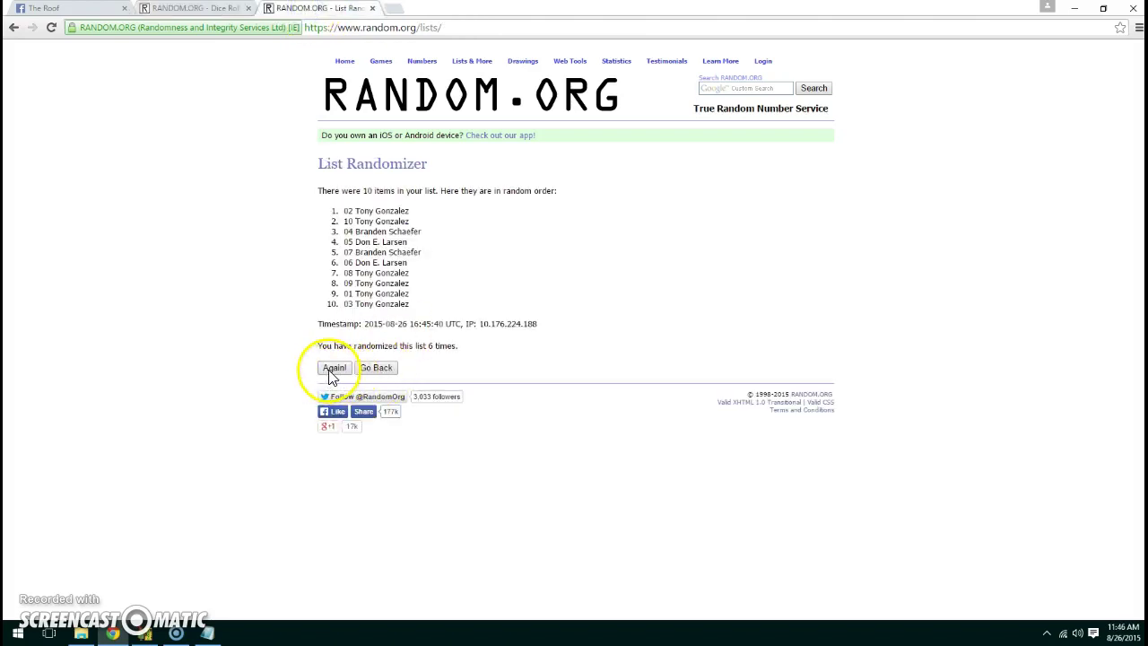
left_click(334, 368)
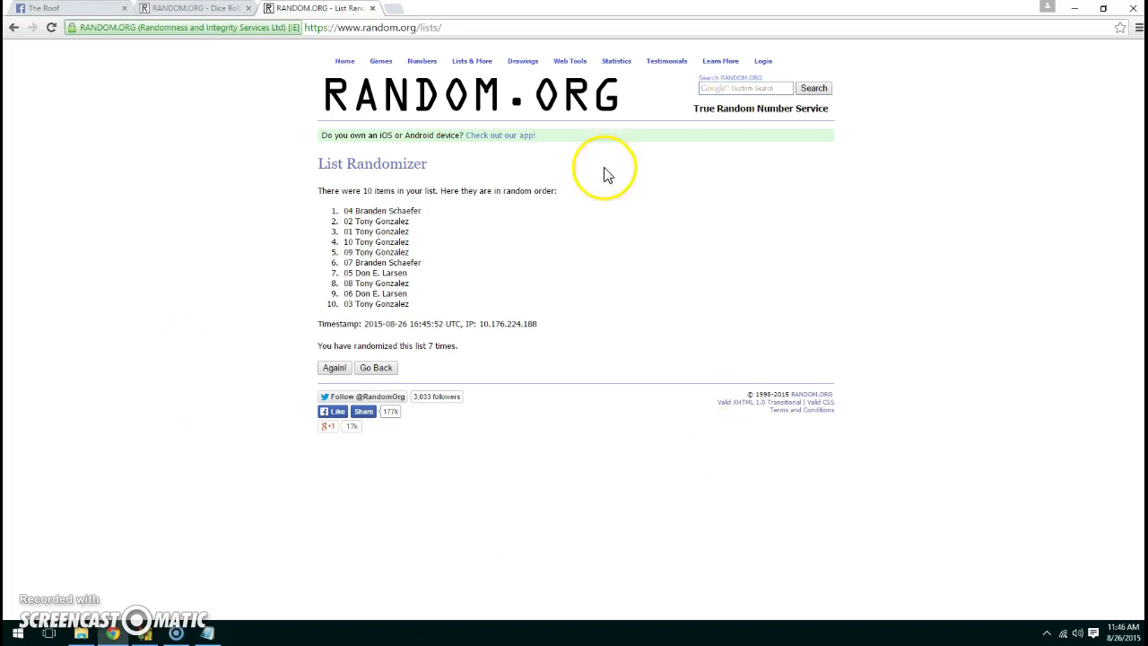
mouse_move(205, 43)
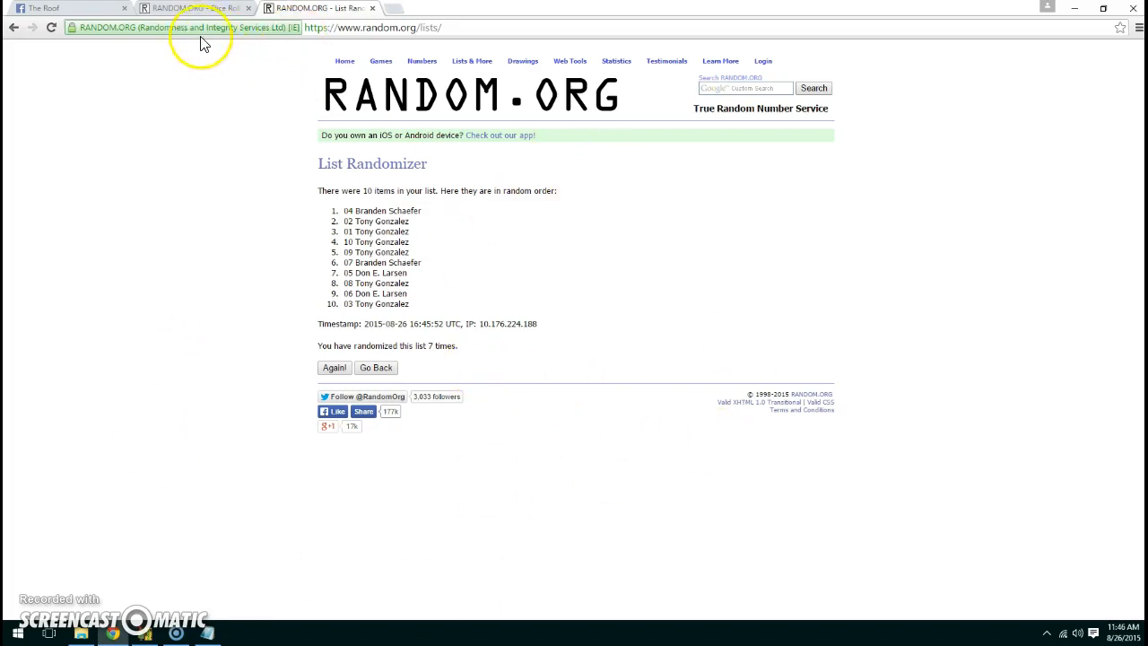
Verify the dice result, final list and clock, then begin a winner comment in the Facebook group
left_click(198, 10)
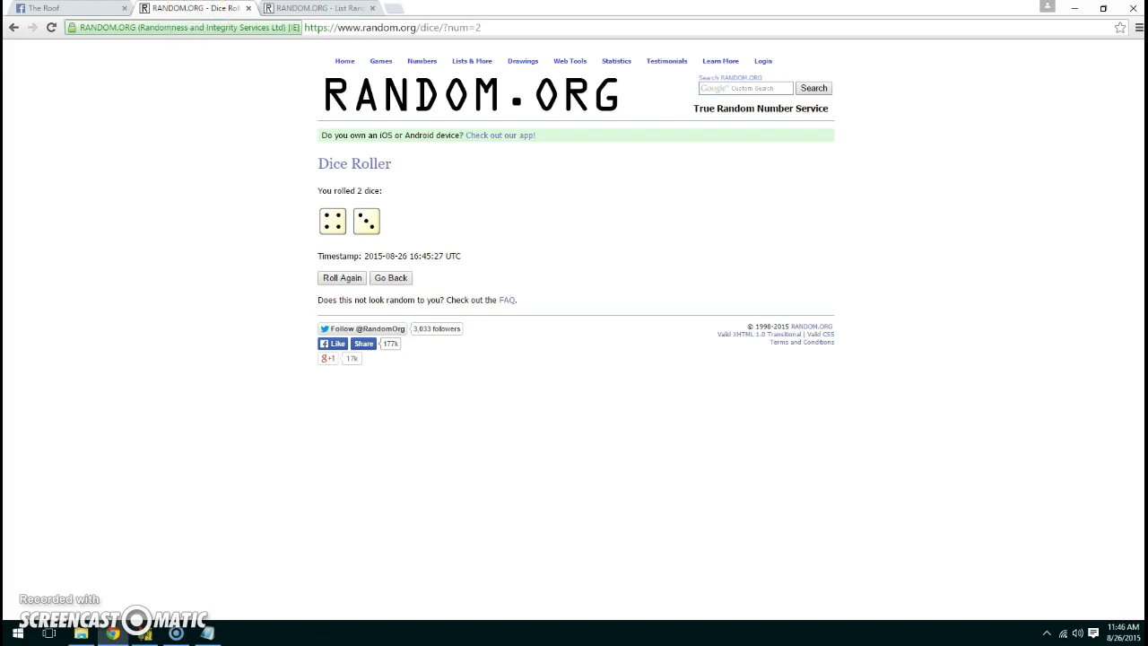
left_click(320, 7)
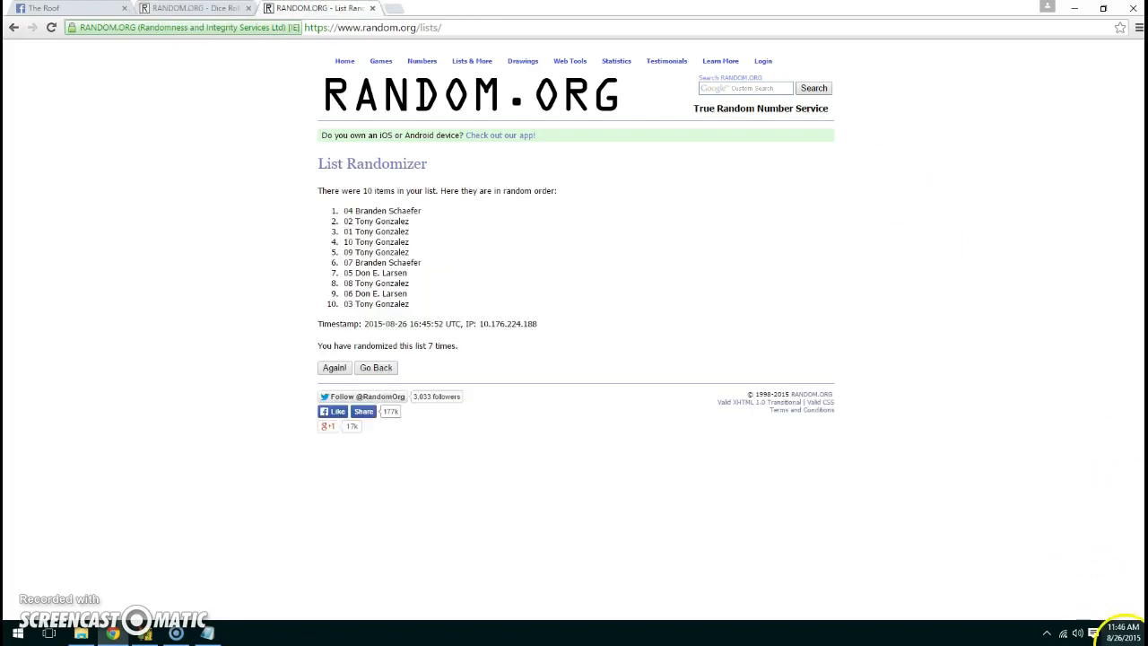
left_click(1121, 632)
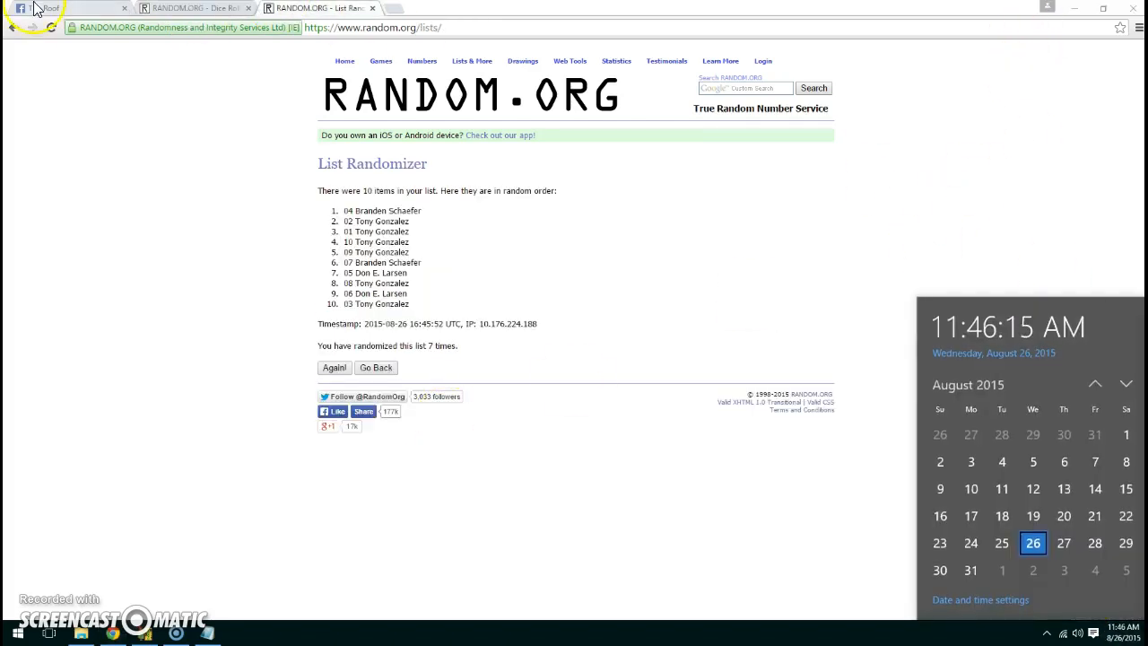
left_click(50, 7)
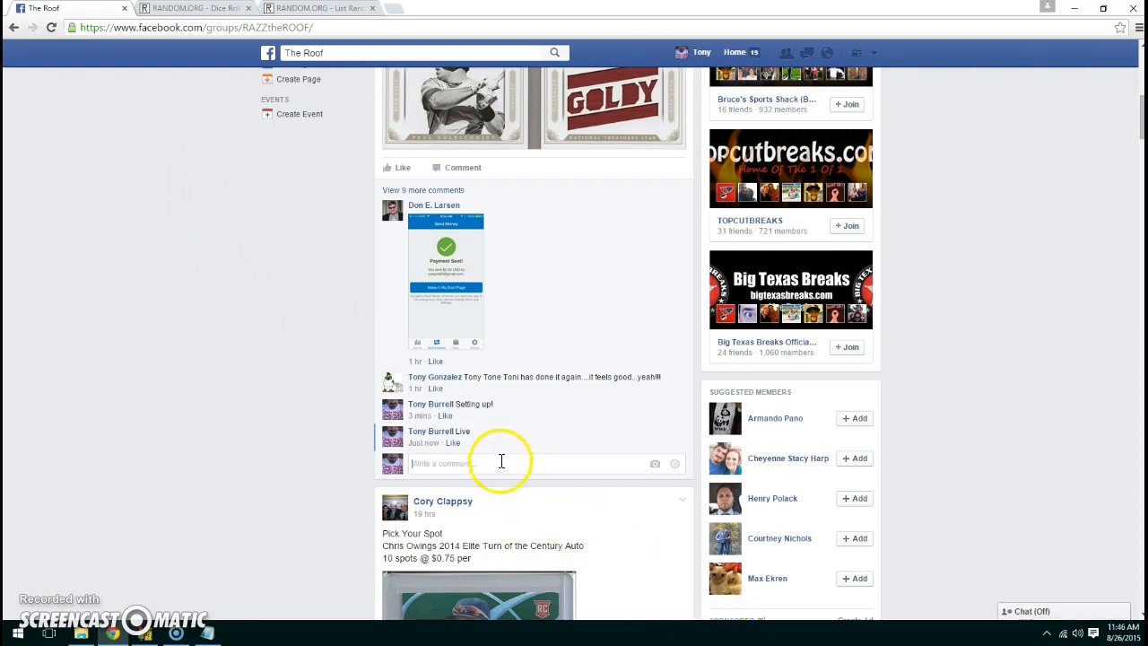
type("Do")
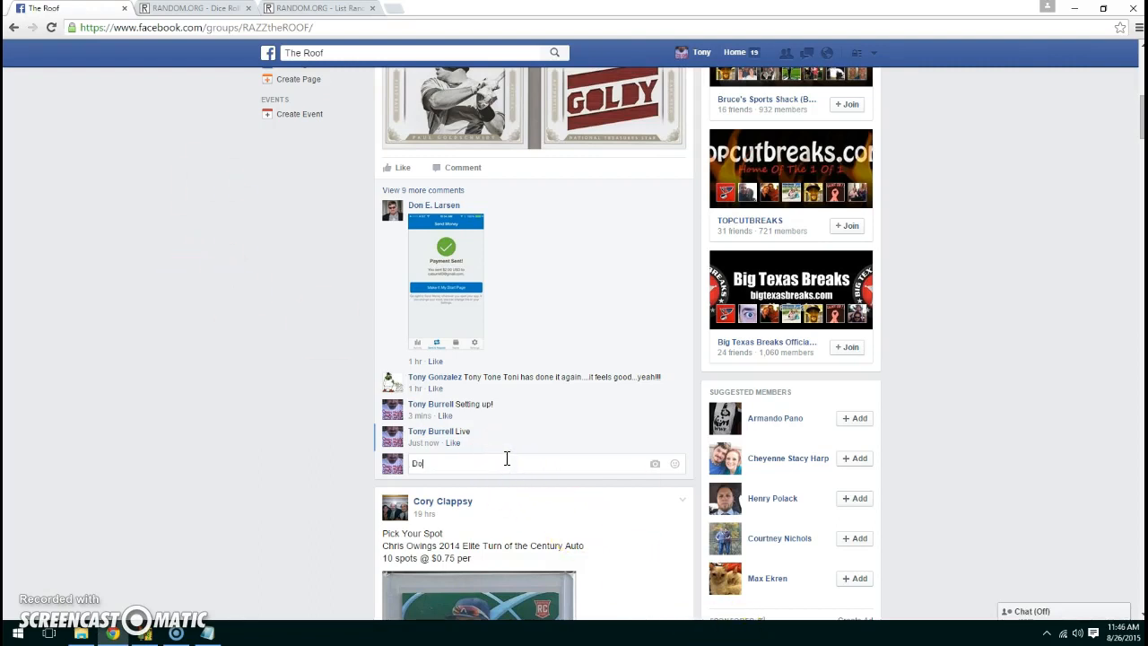